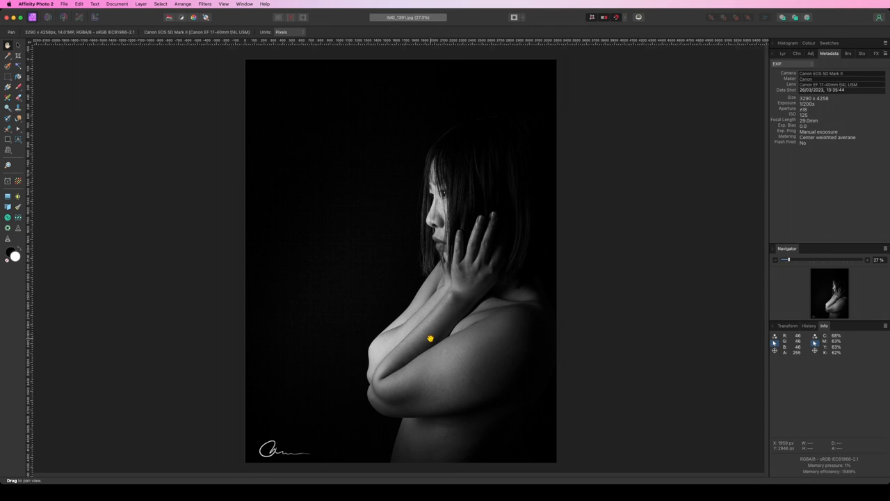
- Try a 4000 px document width, keeping Pixels units and Bilinear resampling
left_click(117, 5)
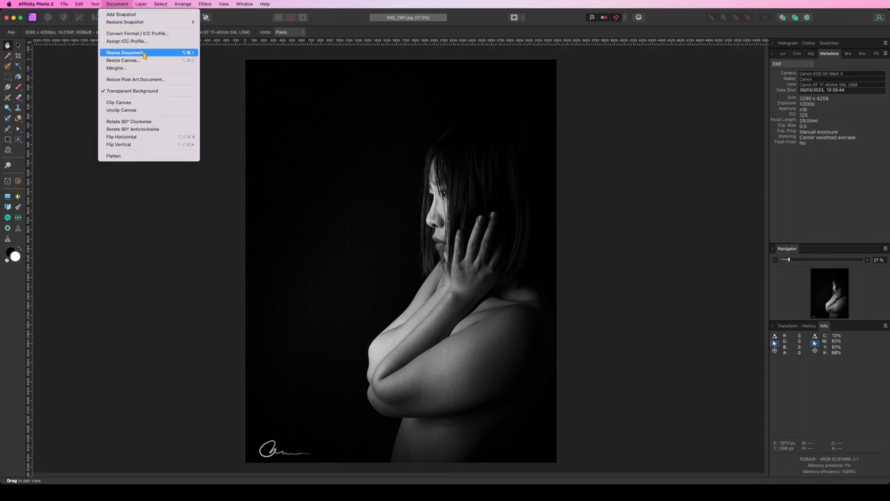
left_click(124, 52)
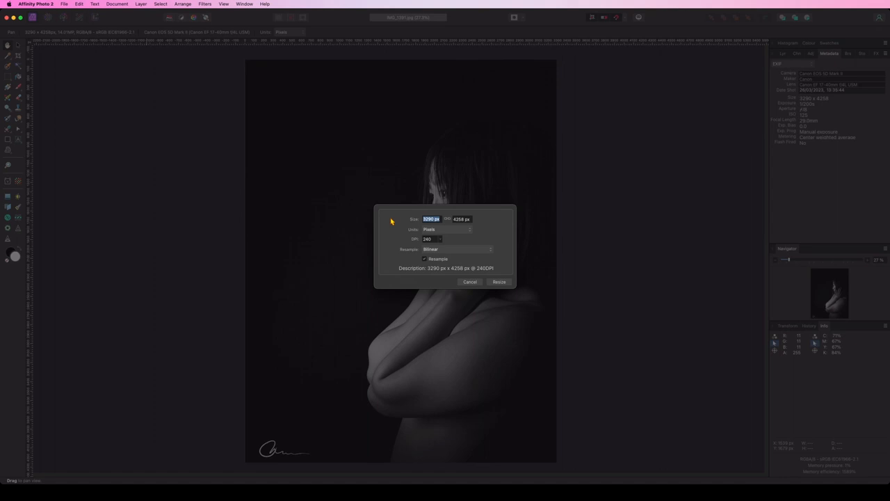
type("400")
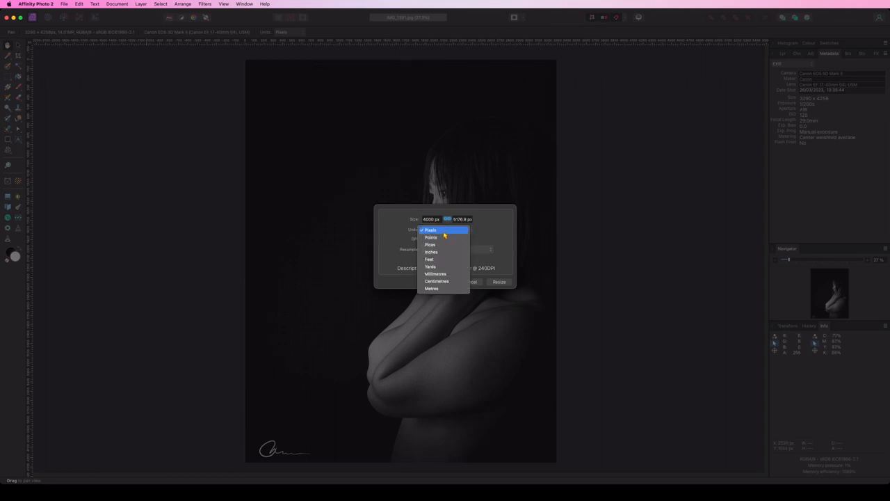
left_click(430, 230)
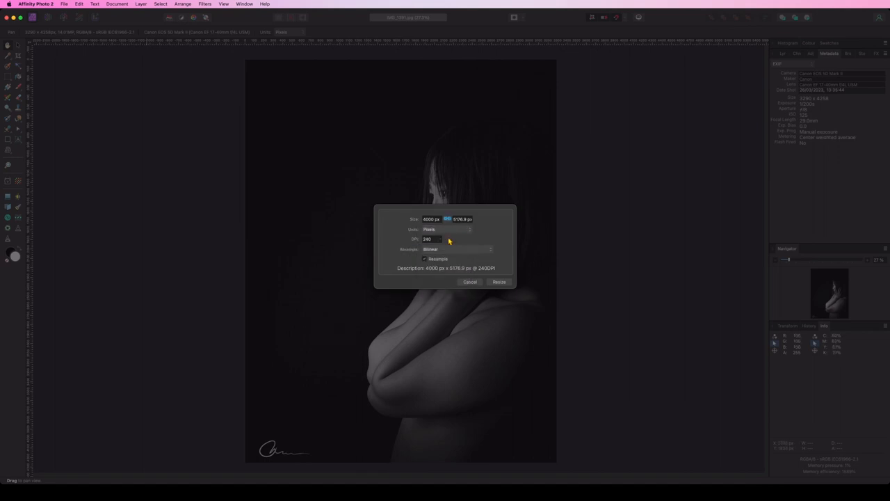
left_click(457, 249)
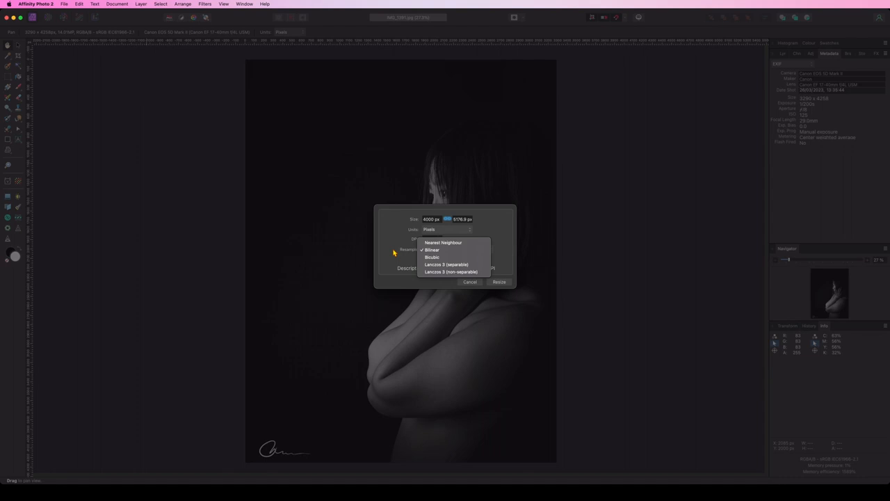
mouse_move(451, 250)
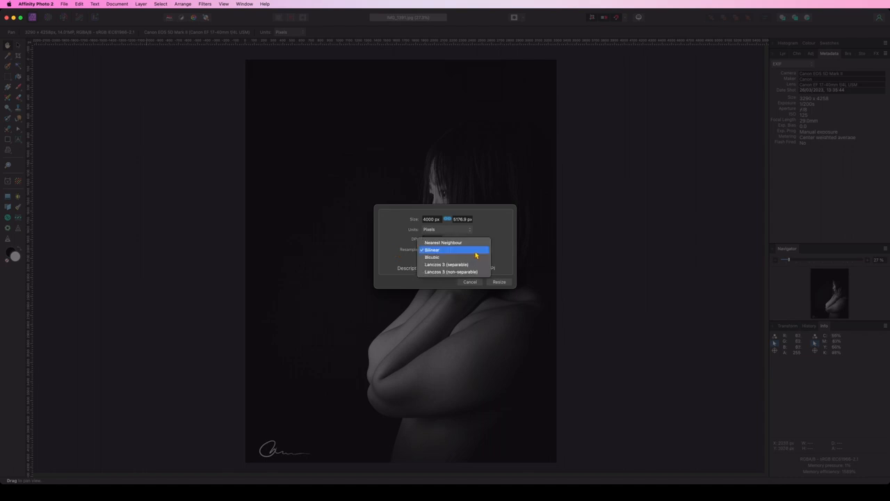
left_click(433, 249)
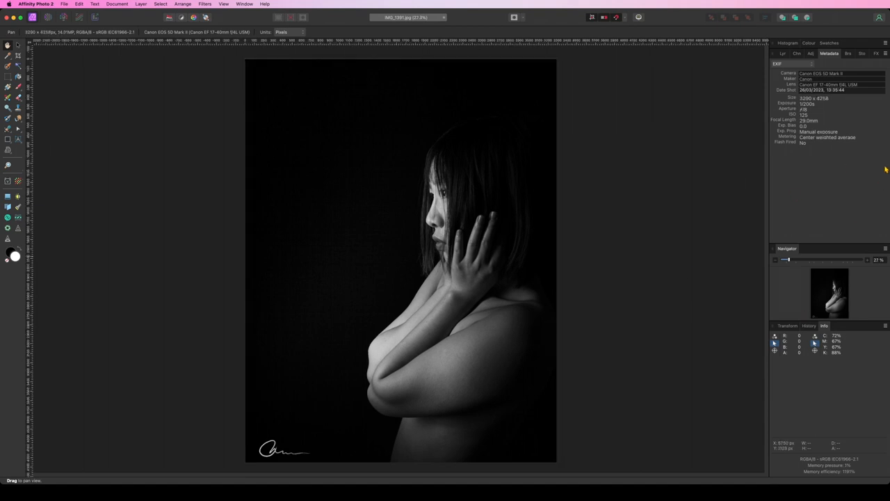
mouse_move(103, 38)
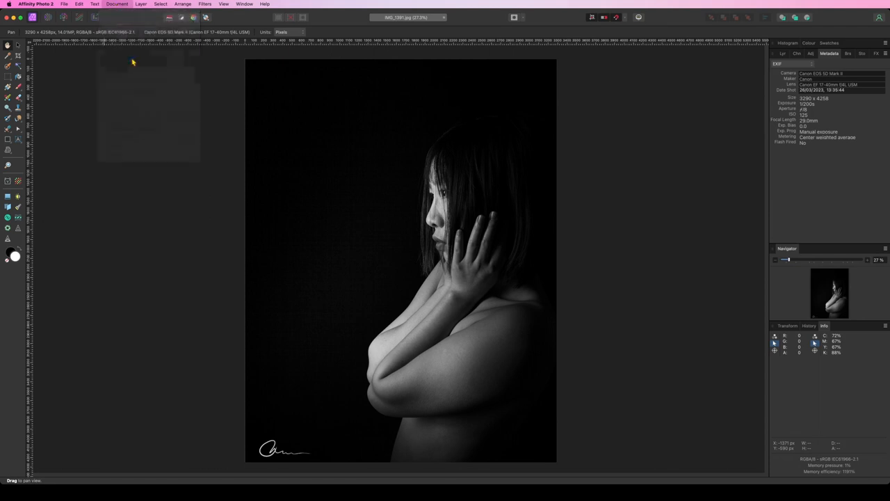
- Resize the canvas to 4000 px wide with a centre anchor
left_click(117, 4)
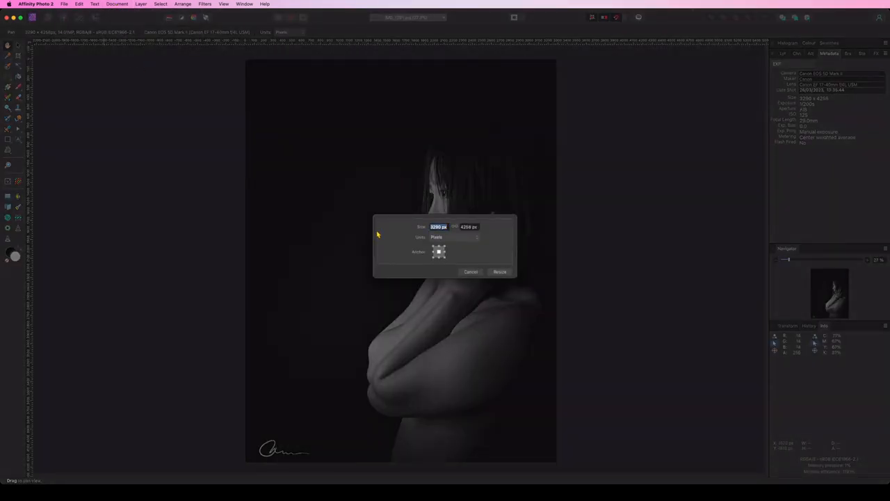
type("400")
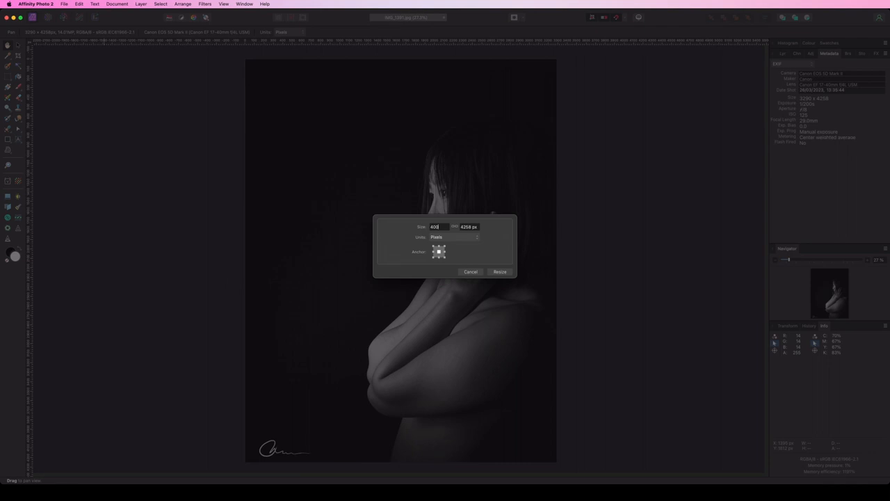
type("4000 px")
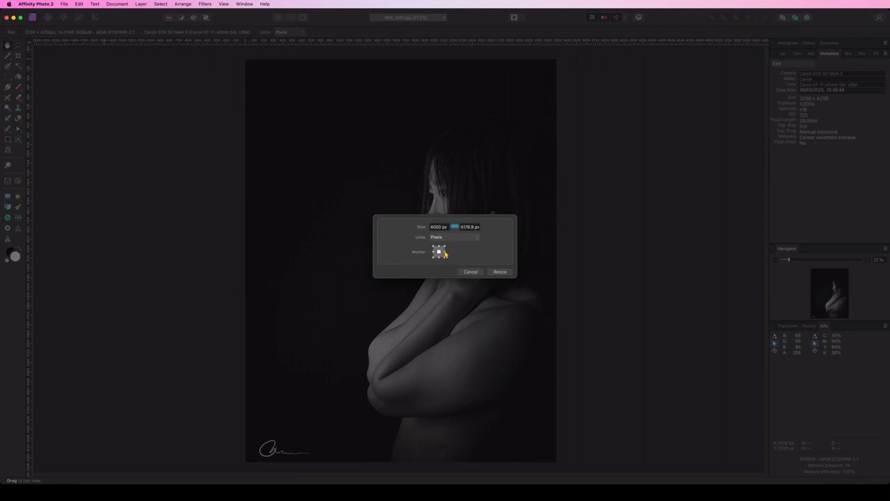
left_click(432, 248)
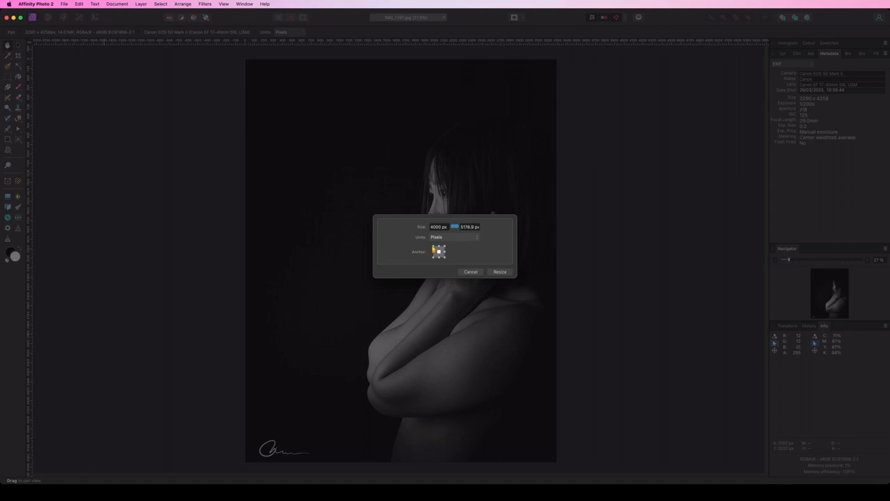
left_click(438, 252)
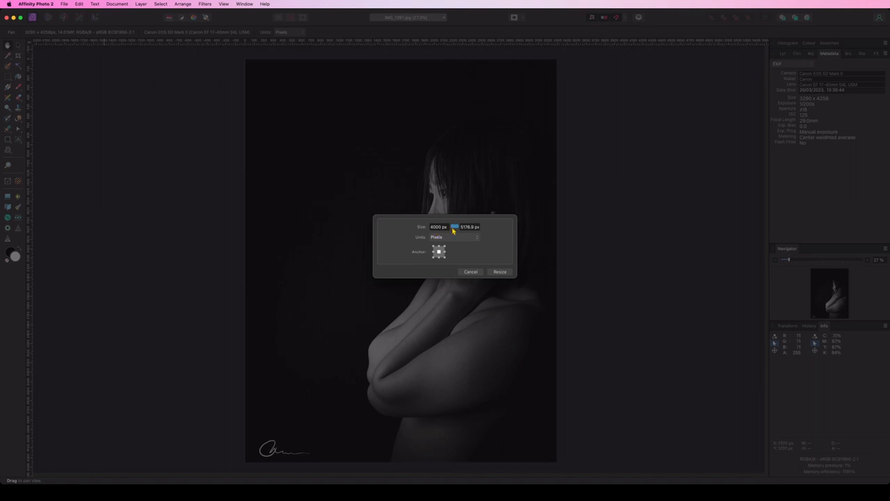
mouse_move(485, 236)
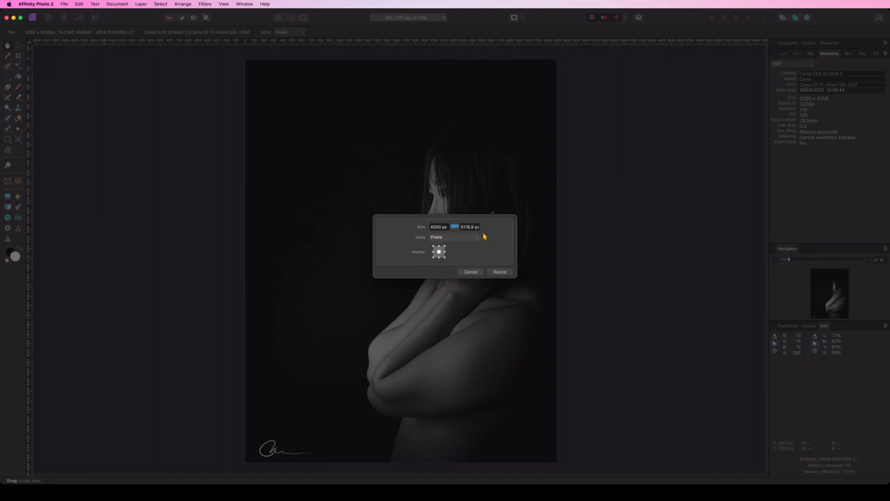
mouse_move(456, 236)
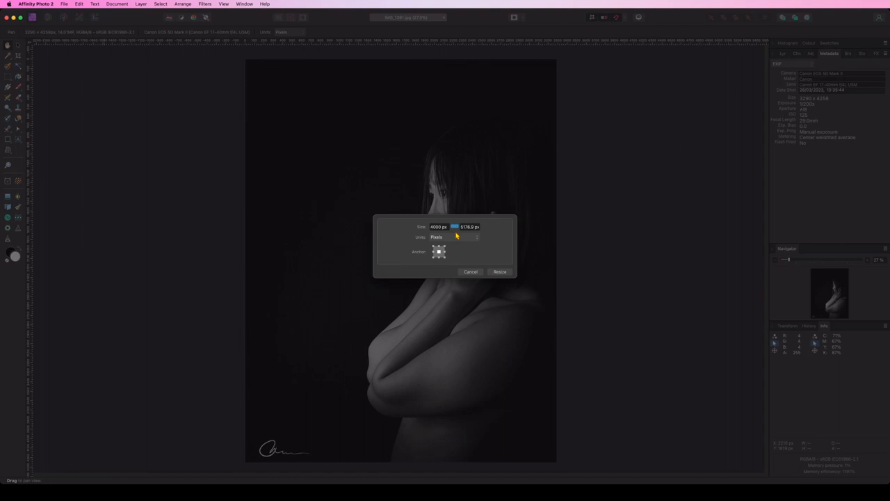
mouse_move(474, 220)
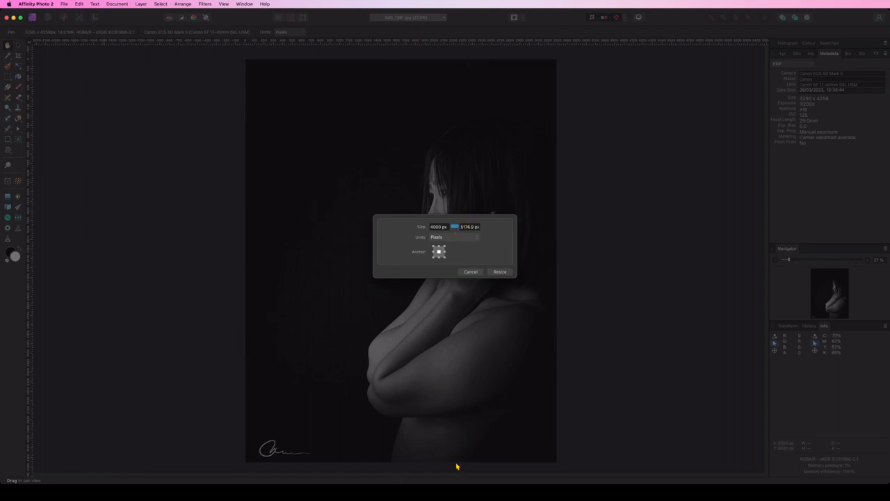
left_click(500, 271)
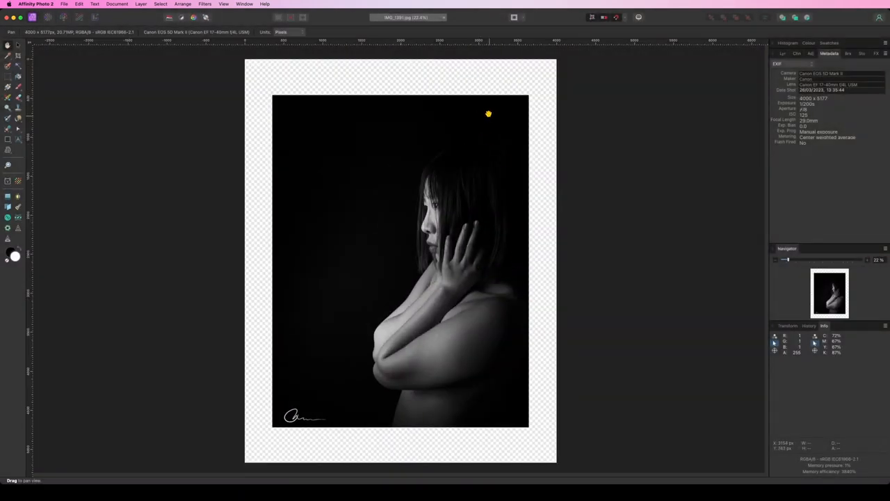
mouse_move(457, 426)
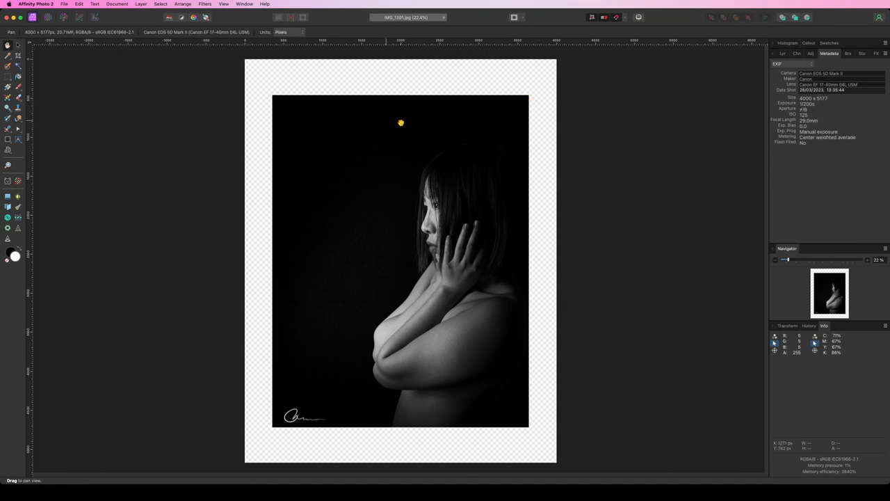
mouse_move(408, 423)
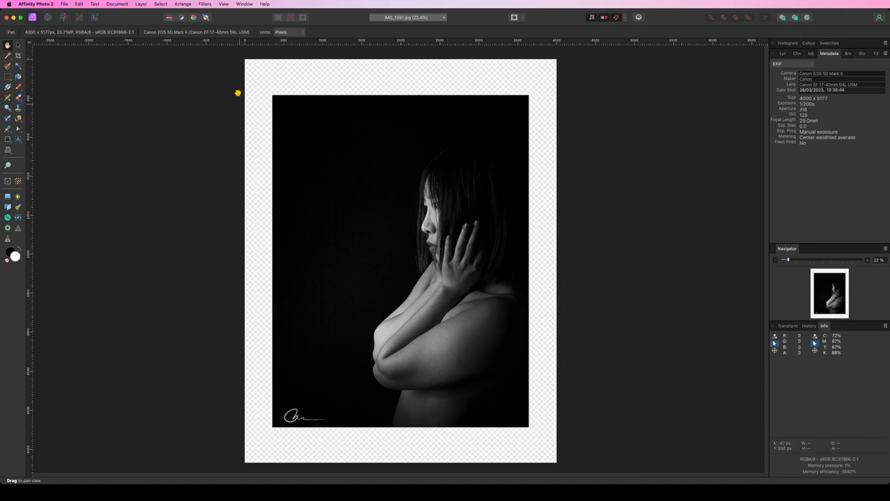
mouse_move(557, 55)
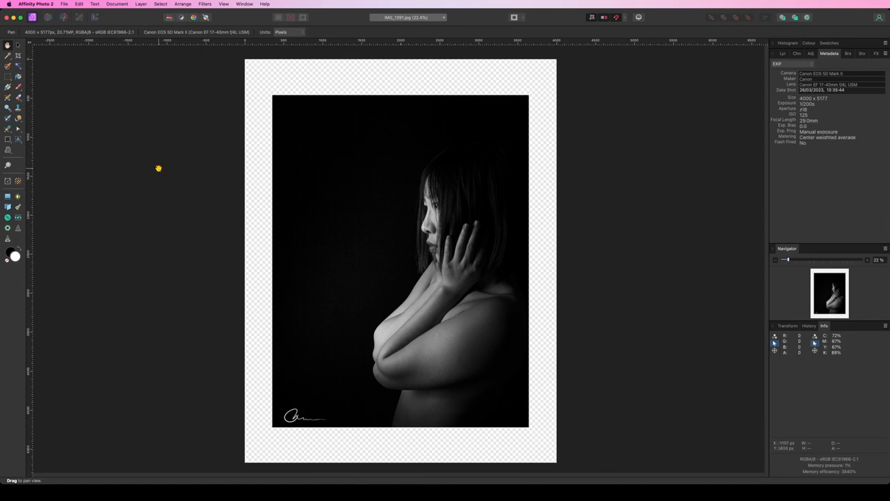
- Open the Document menu
left_click(116, 5)
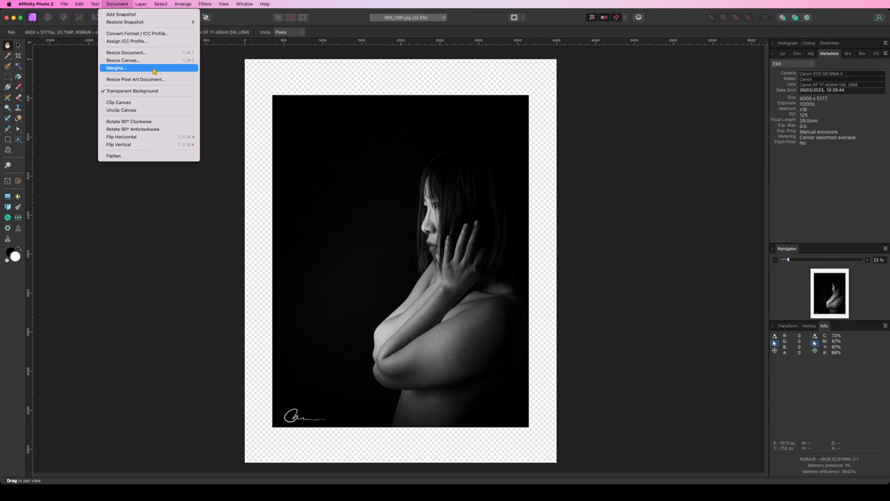
mouse_move(146, 78)
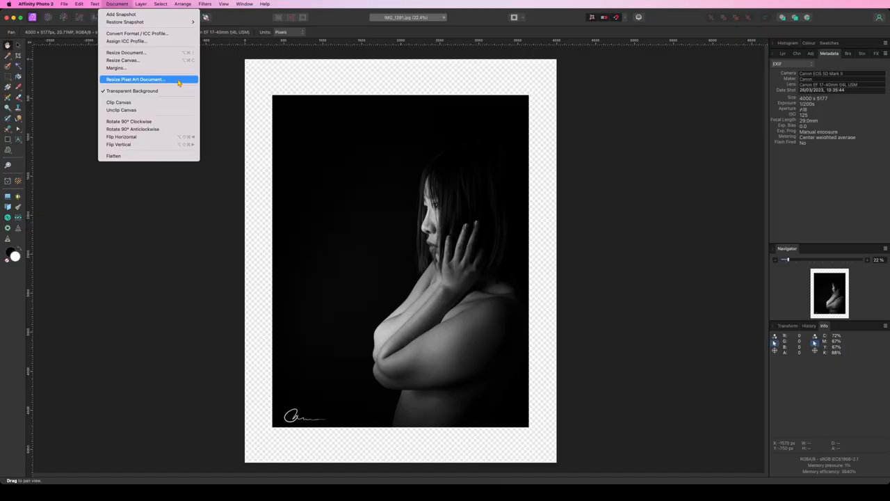
- Upscale the document 2x with XBR pixel-art resizing to 8000 × 10354 px
left_click(135, 79)
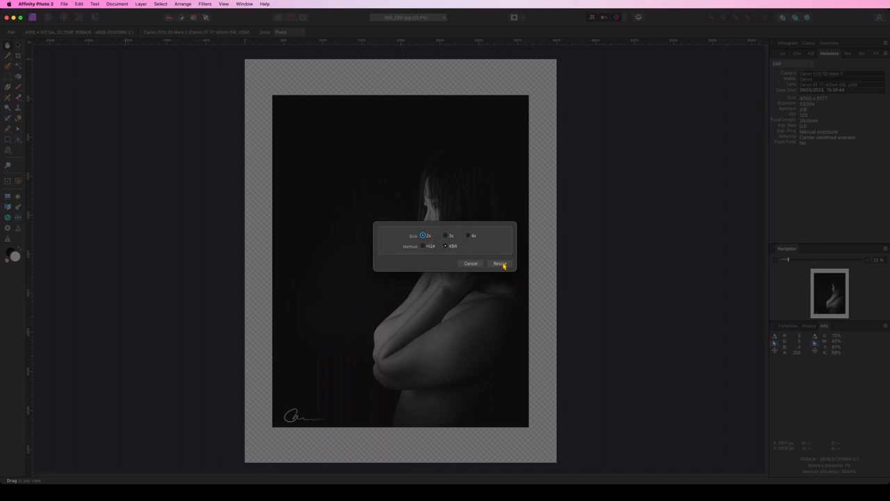
left_click(499, 263)
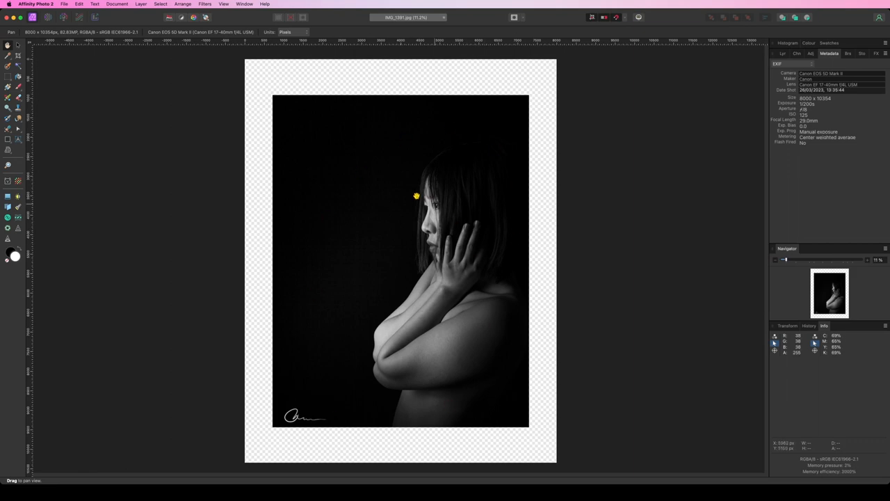
mouse_move(498, 172)
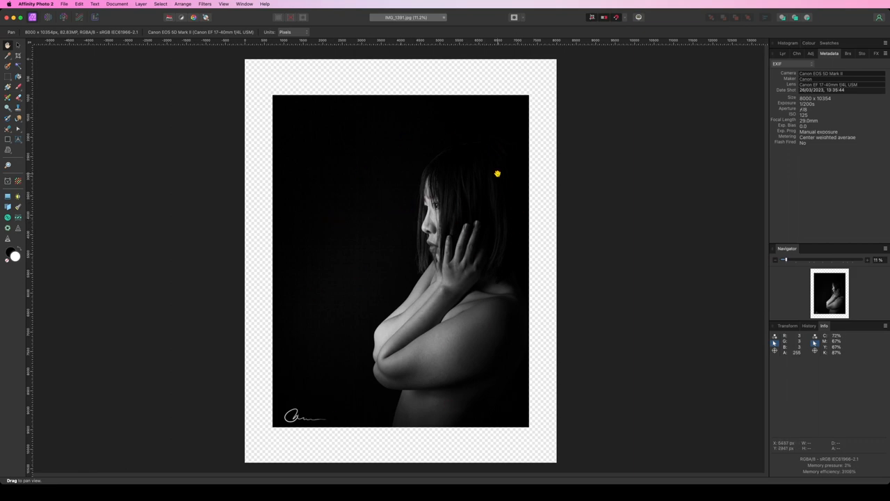
mouse_move(431, 362)
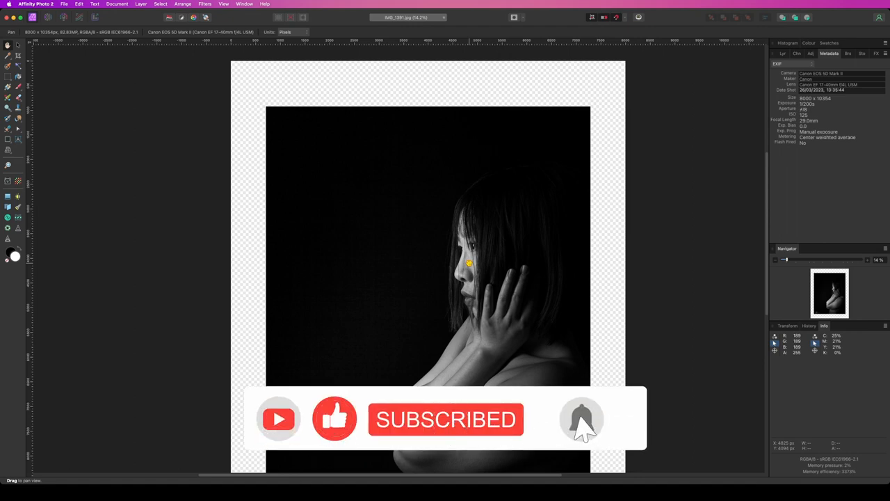
left_click(582, 419)
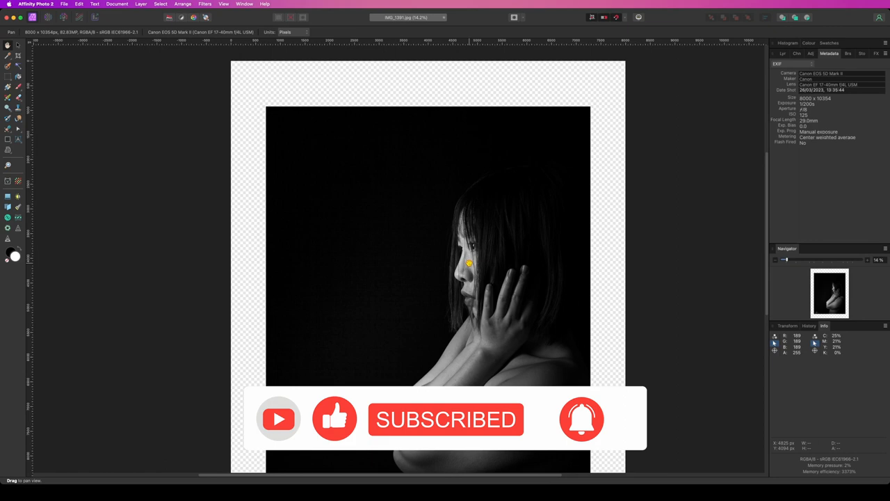